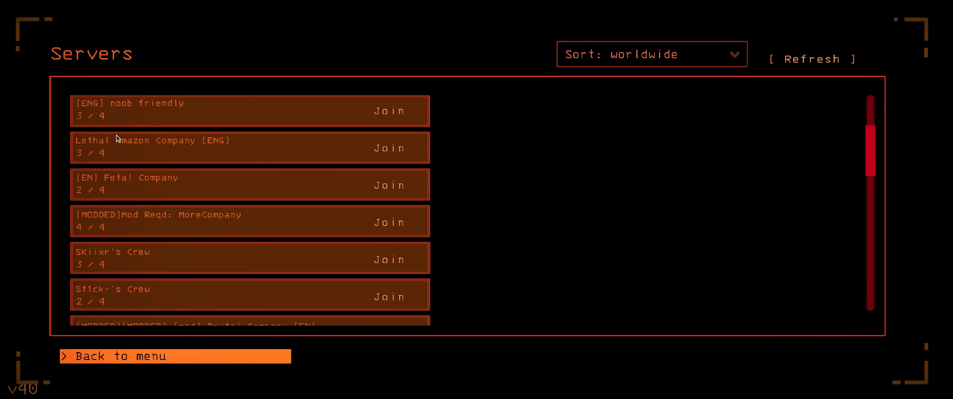
# Reach the crew-hosting setup and enter 50 in its Max players field
pyautogui.scroll(-3)
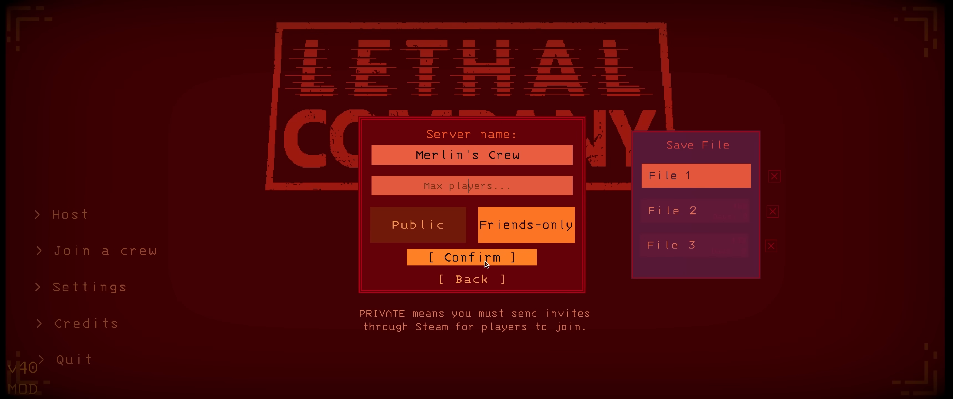
pyautogui.write('50')
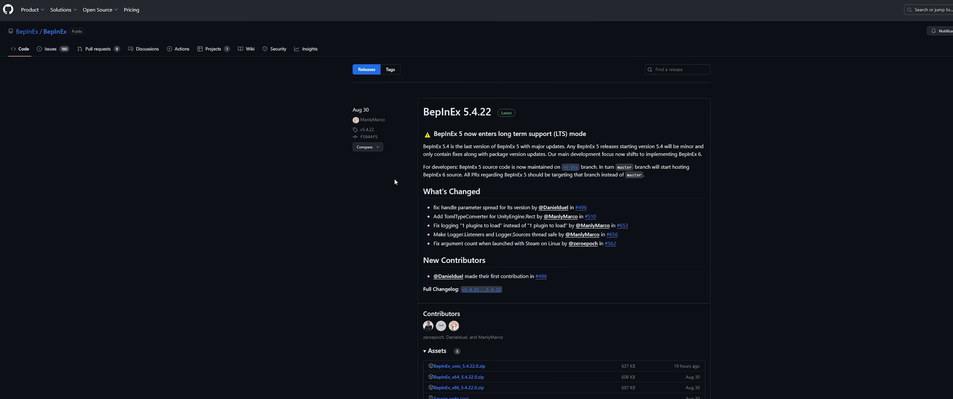
pyautogui.scroll(-3)
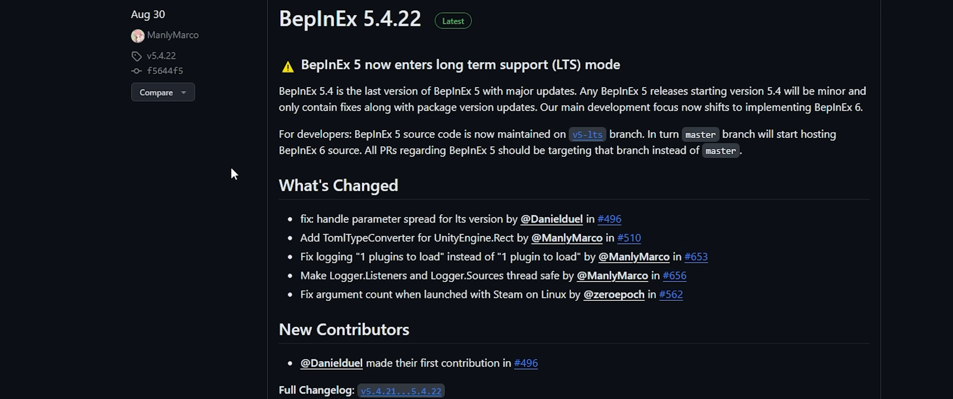
pyautogui.scroll(-3)
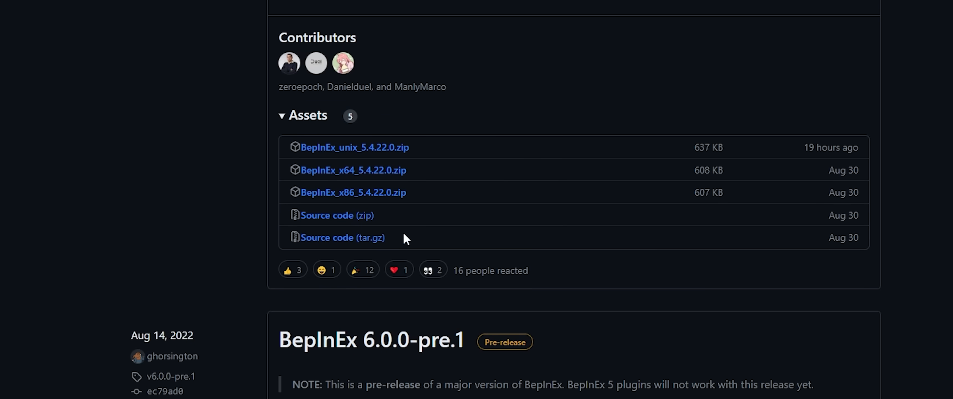
pyautogui.moveTo(274, 225)
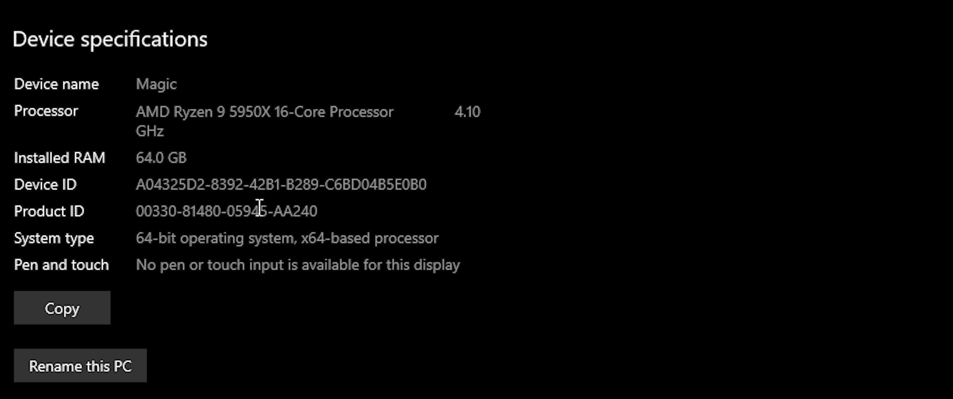
pyautogui.moveTo(298, 237); pyautogui.dragTo(357, 237)
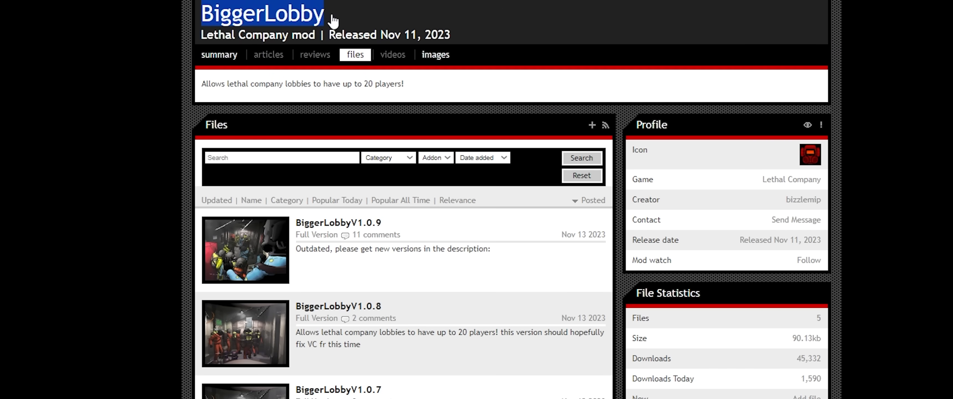
# Start the download of BiggerLobbyV1.0.9.rar from the BiggerLobby files list
pyautogui.scroll(-3)
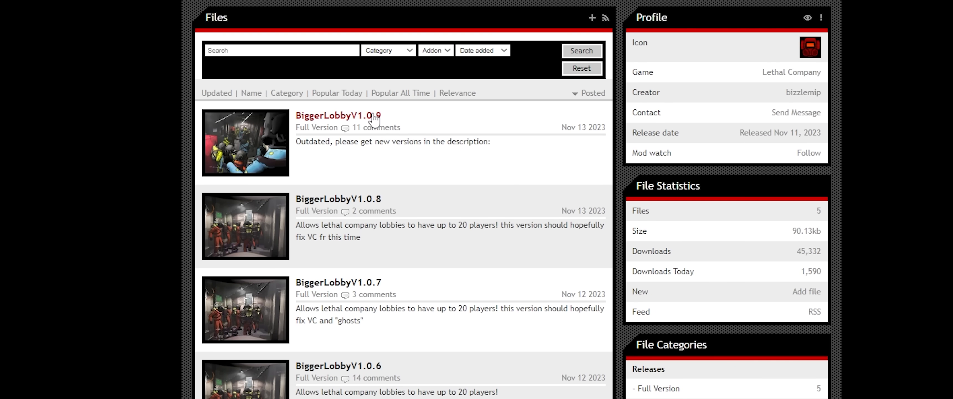
pyautogui.click(338, 116)
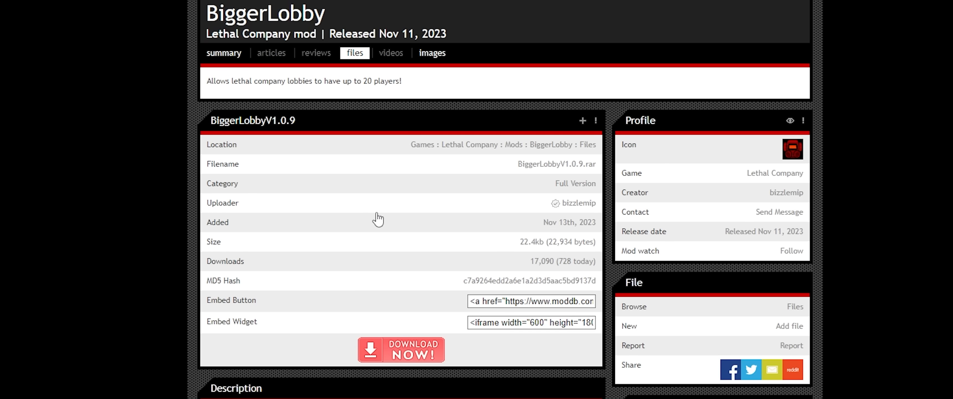
pyautogui.click(400, 350)
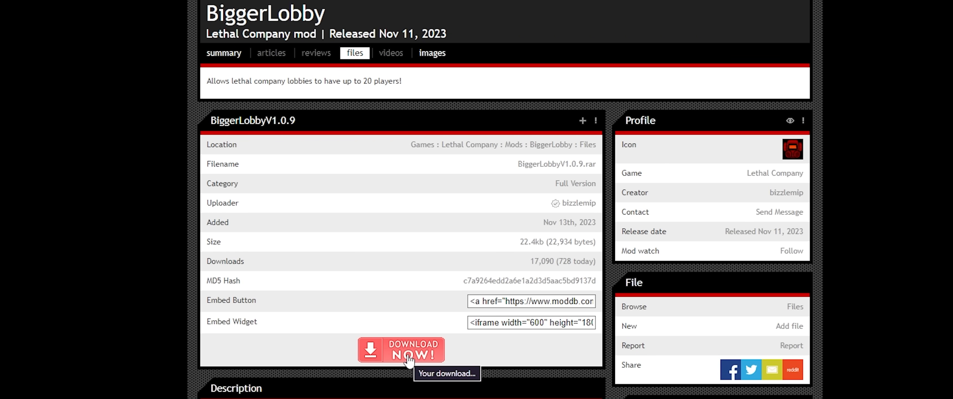
pyautogui.click(401, 349)
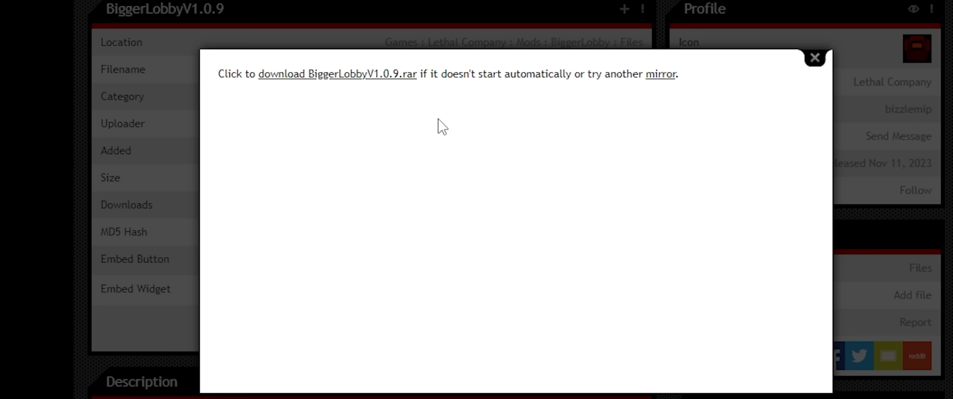
pyautogui.moveTo(401, 113)
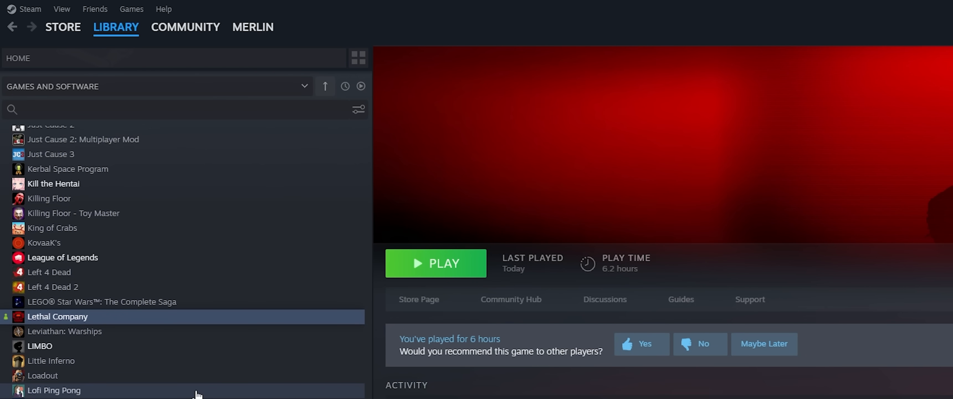
pyautogui.moveTo(204, 393)
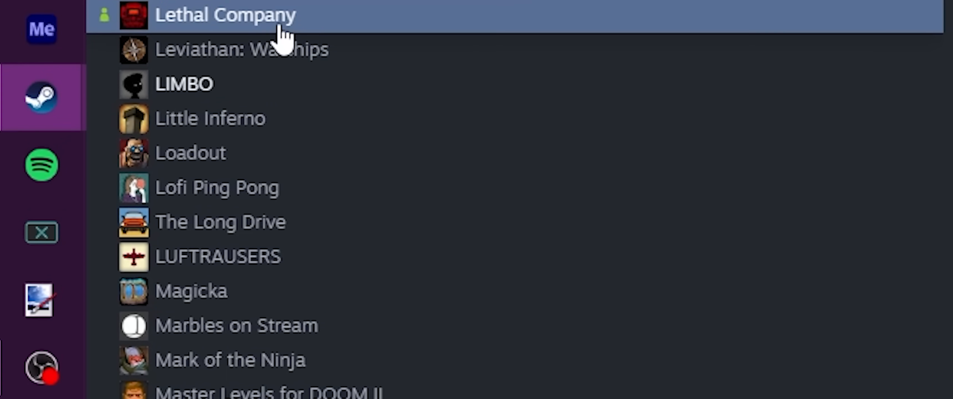
# Browse to Lethal Company's installed-files folder through its Steam properties
pyautogui.rightClick(225, 14)
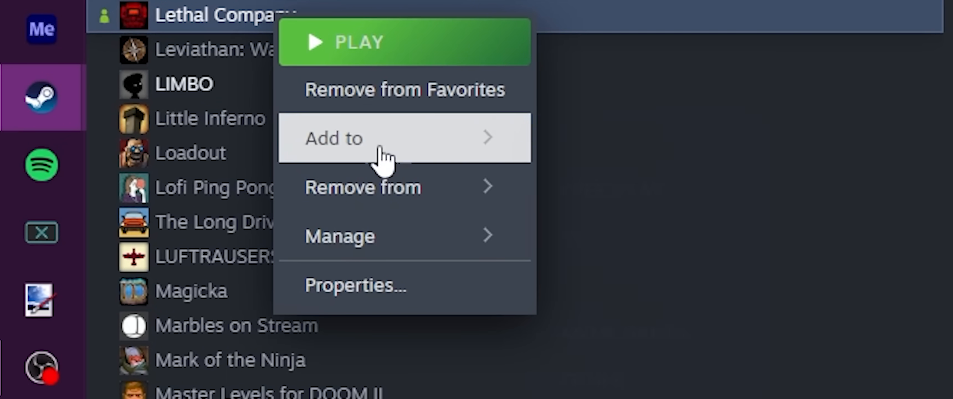
pyautogui.moveTo(339, 236)
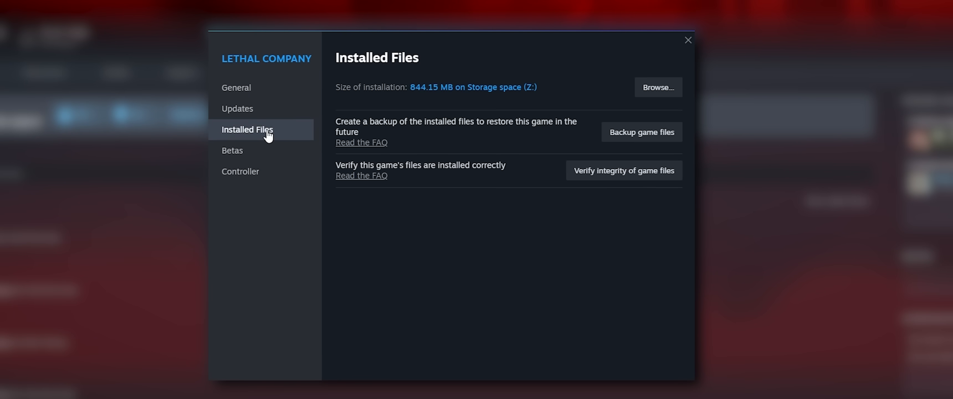
pyautogui.click(657, 87)
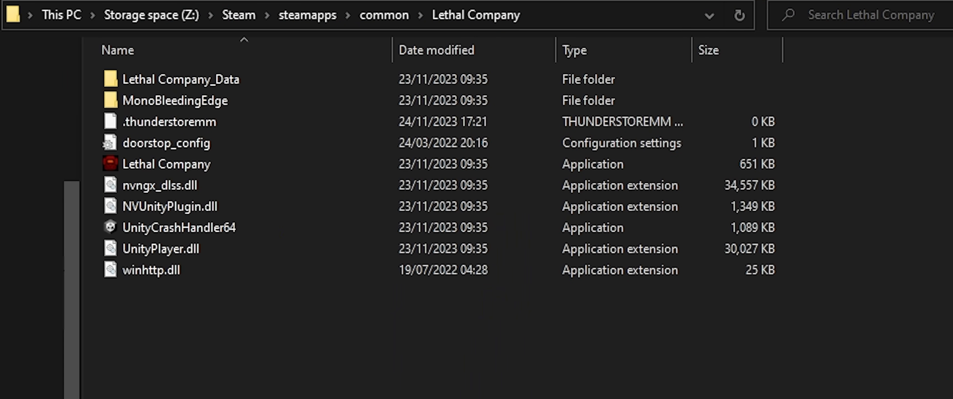
pyautogui.moveTo(579, 26)
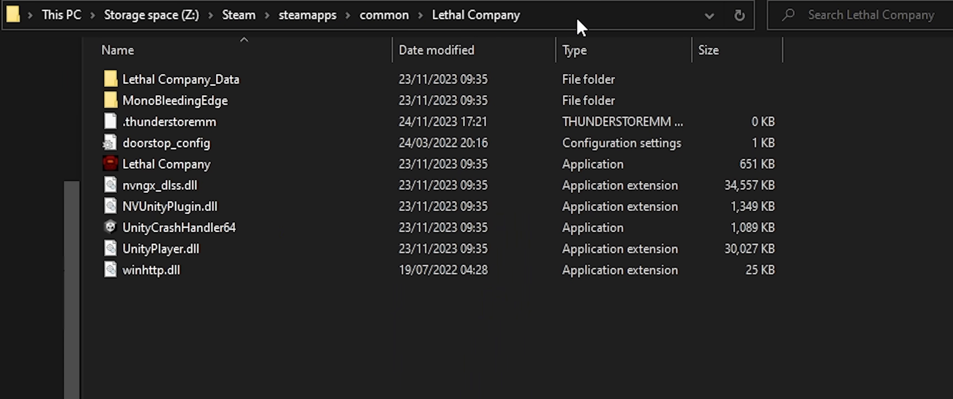
# Reveal the full game folder path Z:\Steam\steamapps\common\Lethal Company for copying
pyautogui.click(243, 15)
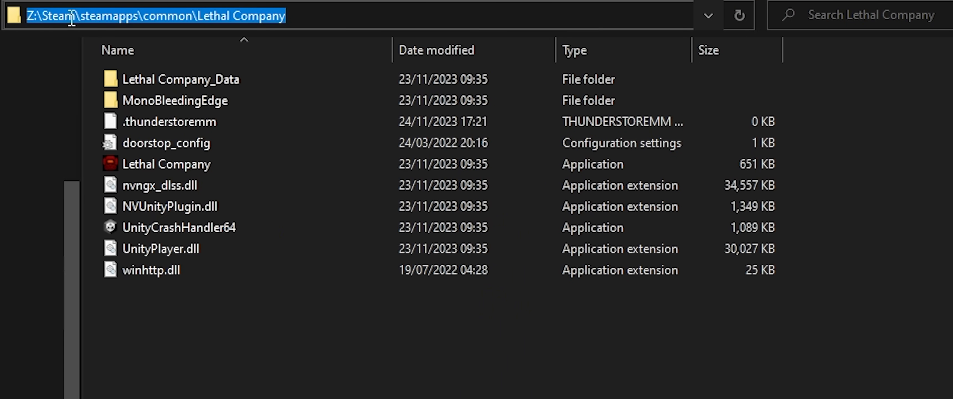
pyautogui.moveTo(262, 14)
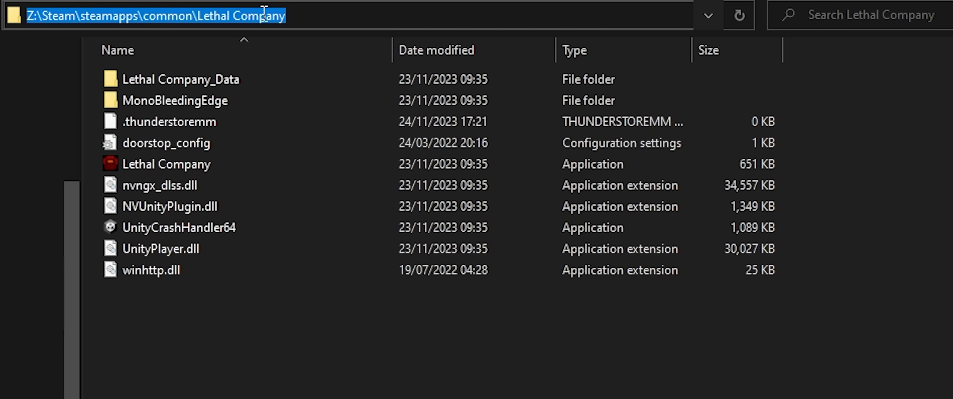
pyautogui.moveTo(218, 373)
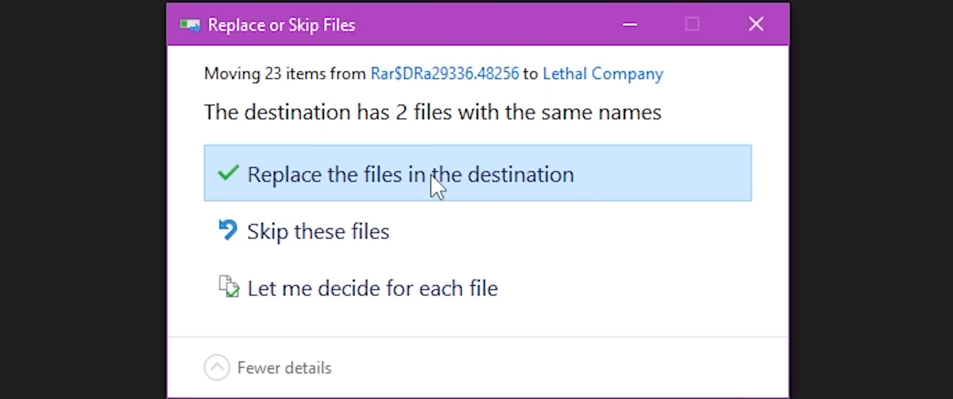
pyautogui.moveTo(433, 183)
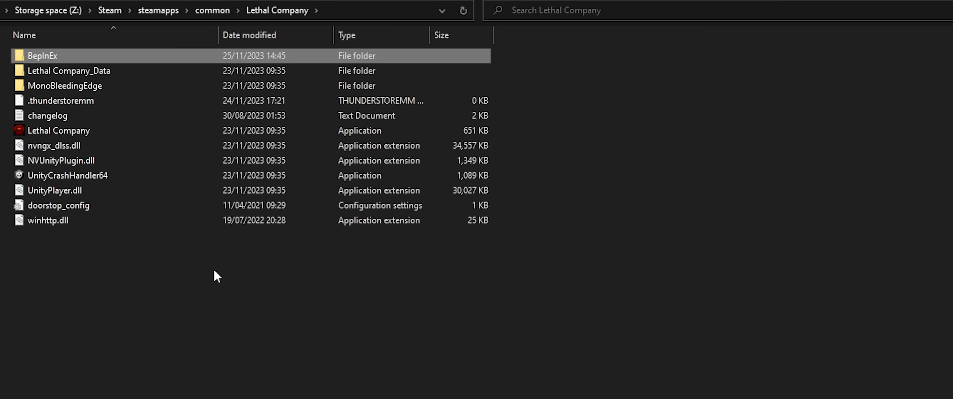
# Check the BepInEx folder, then launch the Lethal Company executable from the install folder
pyautogui.doubleClick(42, 55)
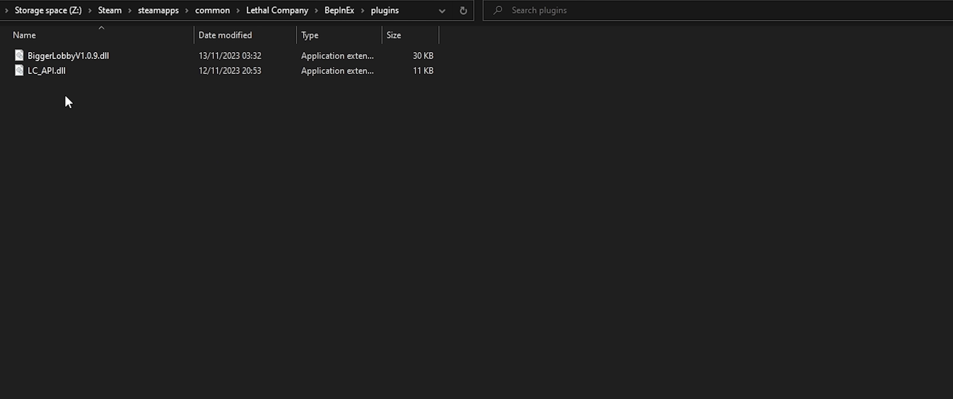
pyautogui.click(277, 10)
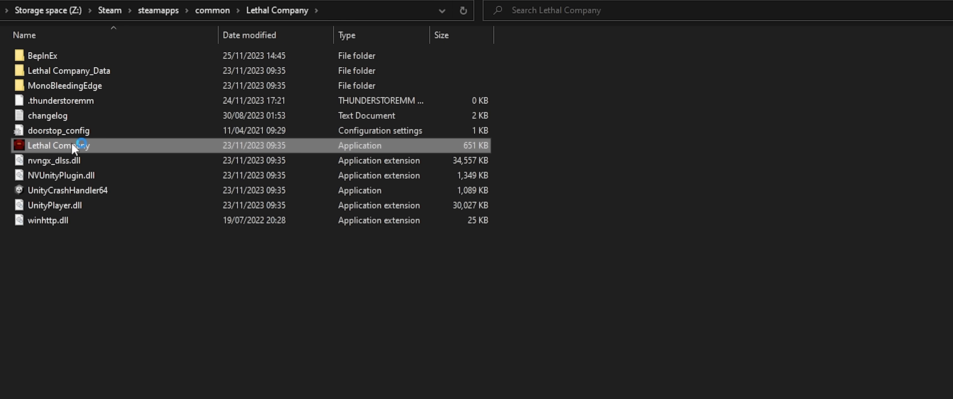
pyautogui.moveTo(155, 146)
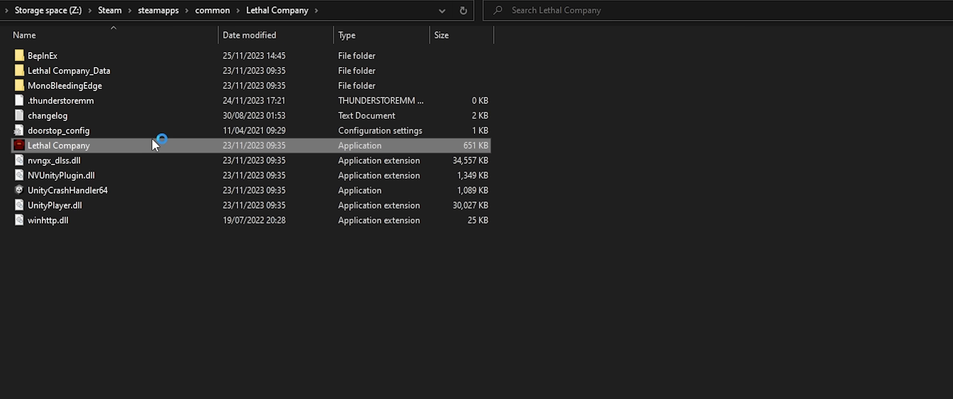
pyautogui.doubleClick(59, 144)
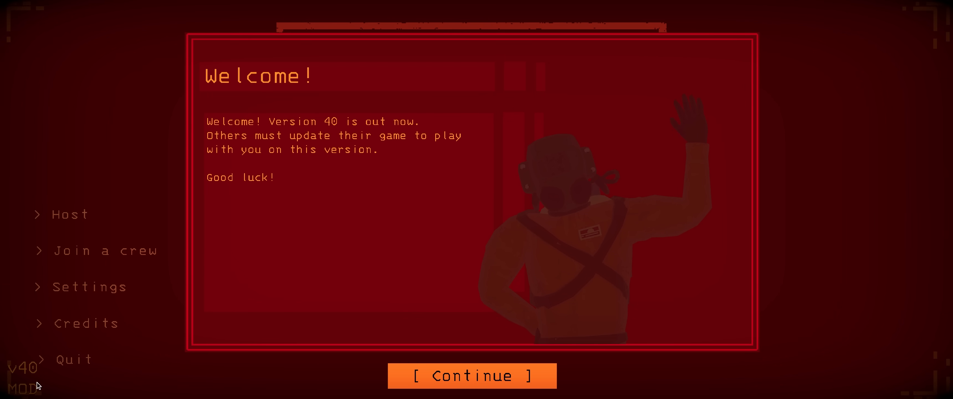
pyautogui.moveTo(298, 175)
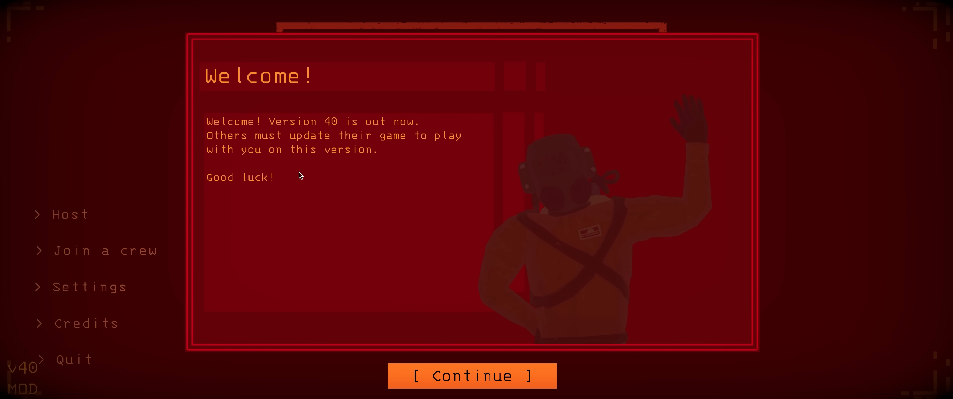
# Dismiss the Welcome notice and relaunch the game from Steam to the V40 MOD main menu
pyautogui.click(471, 375)
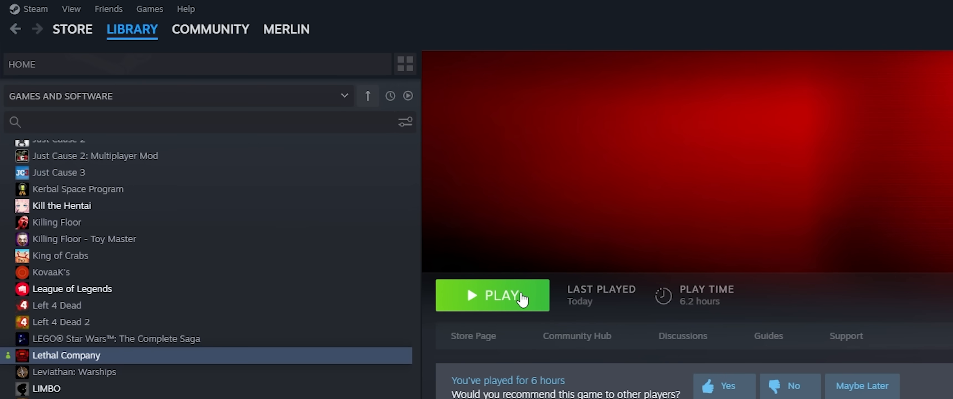
pyautogui.click(493, 295)
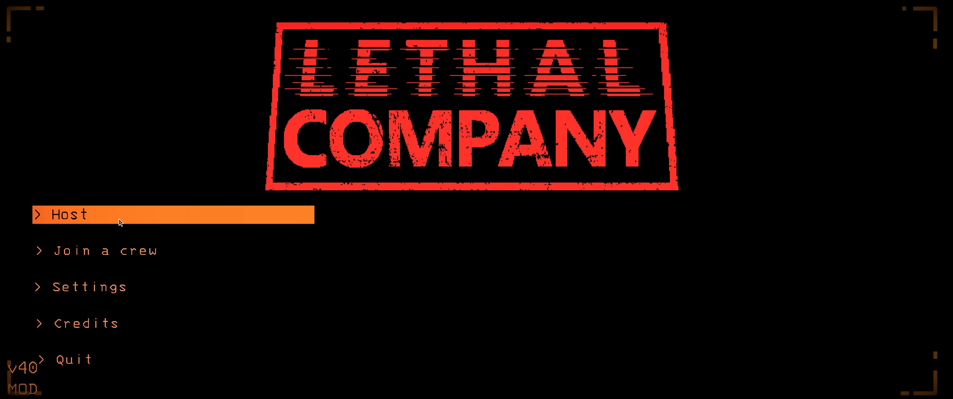
# Host Merlin's Crew with Max players set to 50 and confirm the server settings
pyautogui.click(69, 214)
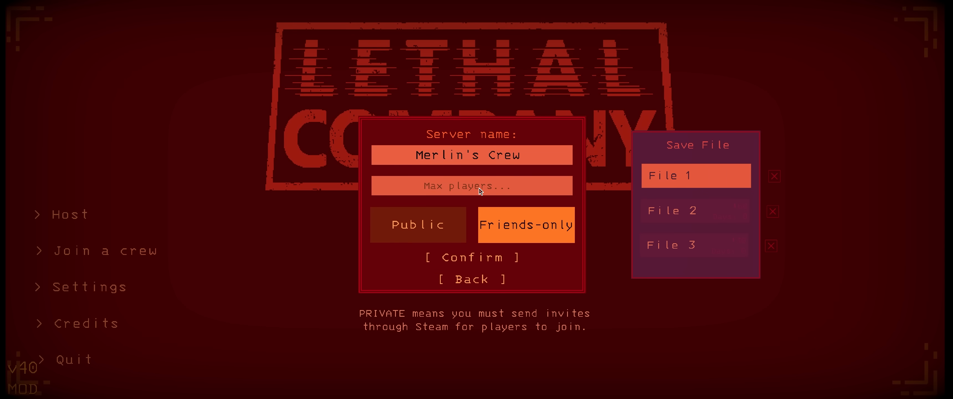
pyautogui.click(471, 186)
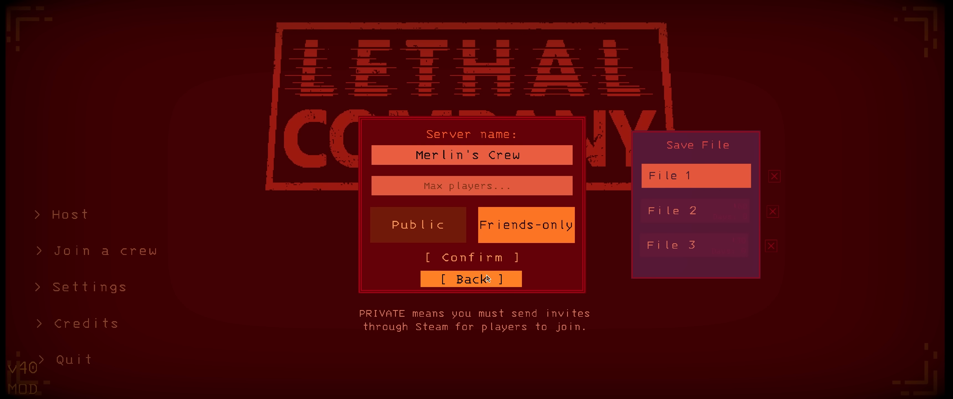
pyautogui.moveTo(471, 257)
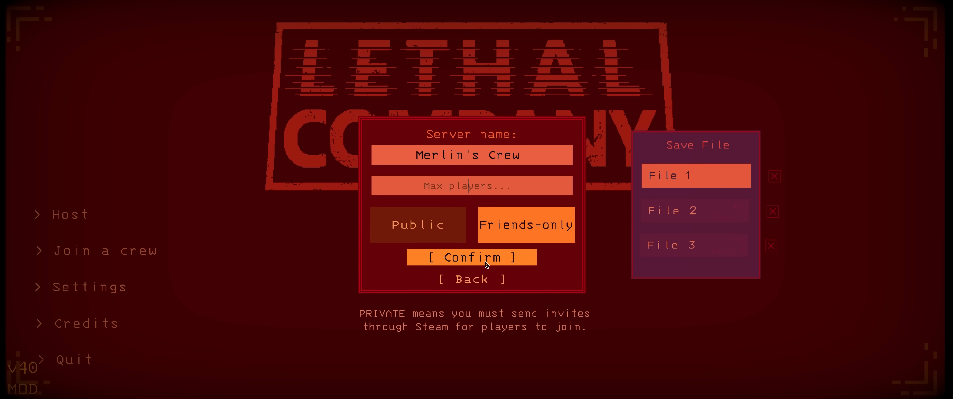
pyautogui.write('50')
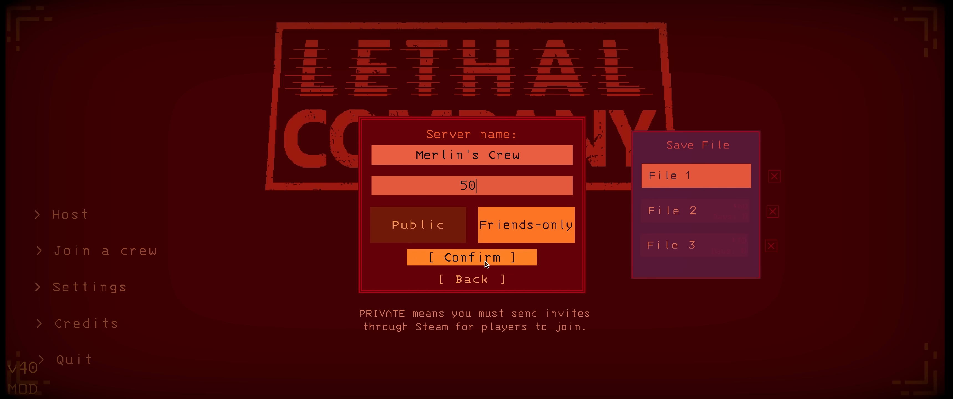
pyautogui.click(471, 256)
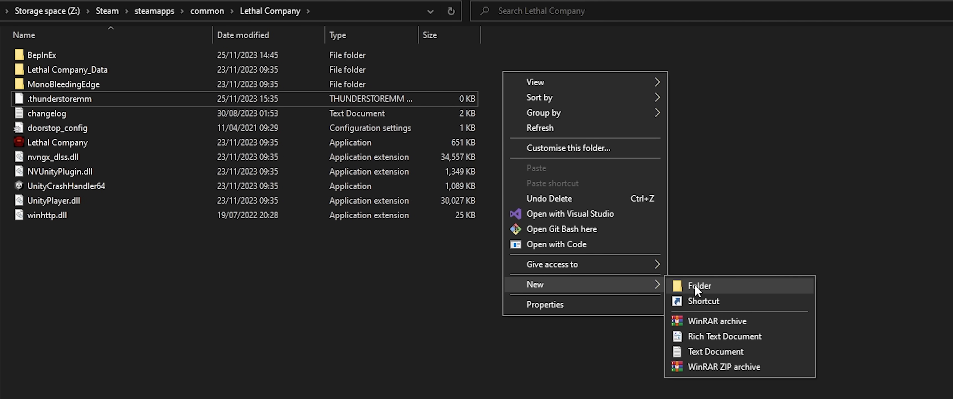
# Create a new folder named DisabledMods in the game directory
pyautogui.click(699, 286)
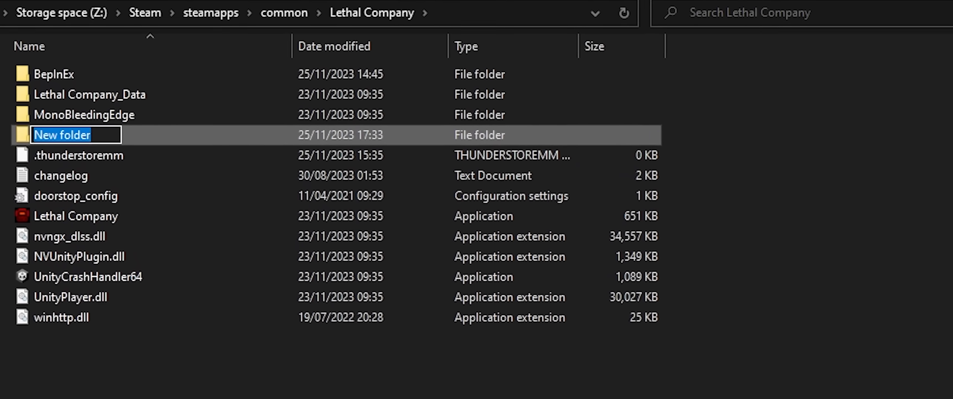
pyautogui.write('DisabledM')
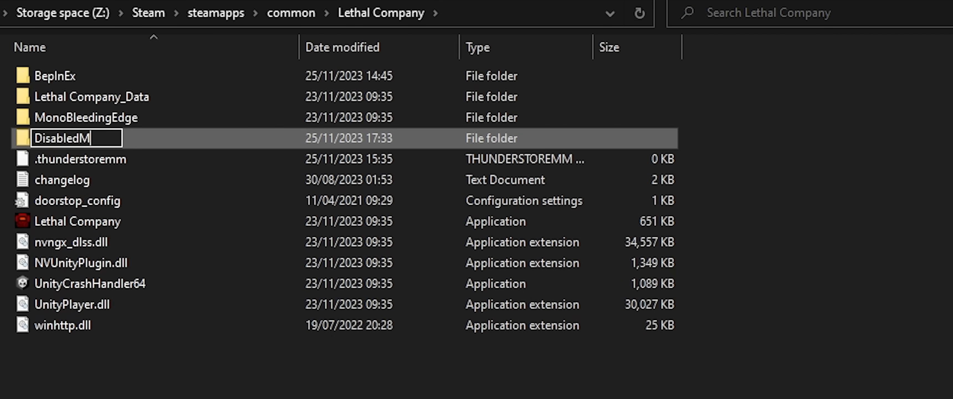
pyautogui.write('ods')
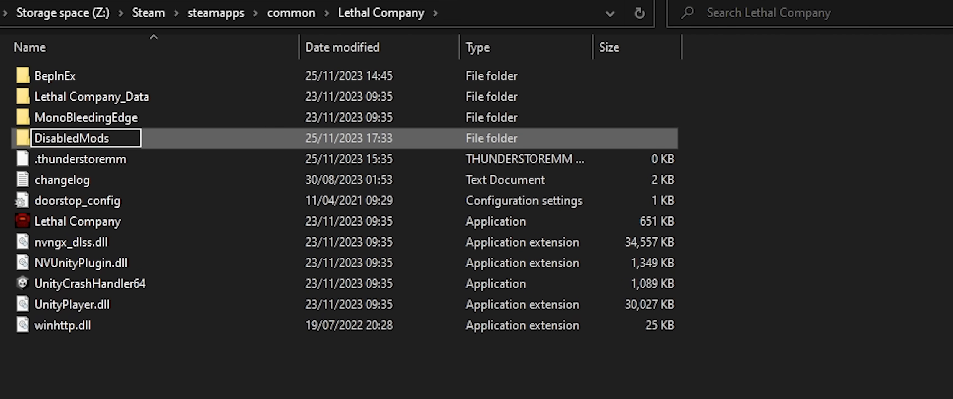
pyautogui.press('Enter')
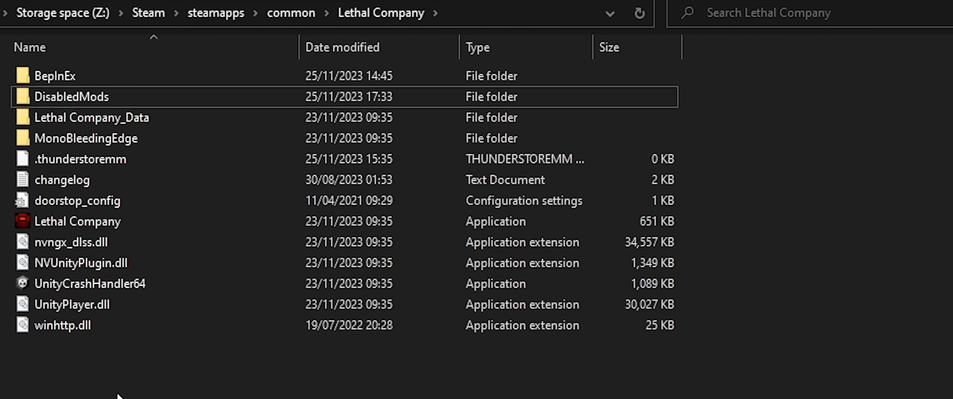
# Select the BepInEx folder and bring up its actions menu
pyautogui.click(73, 75)
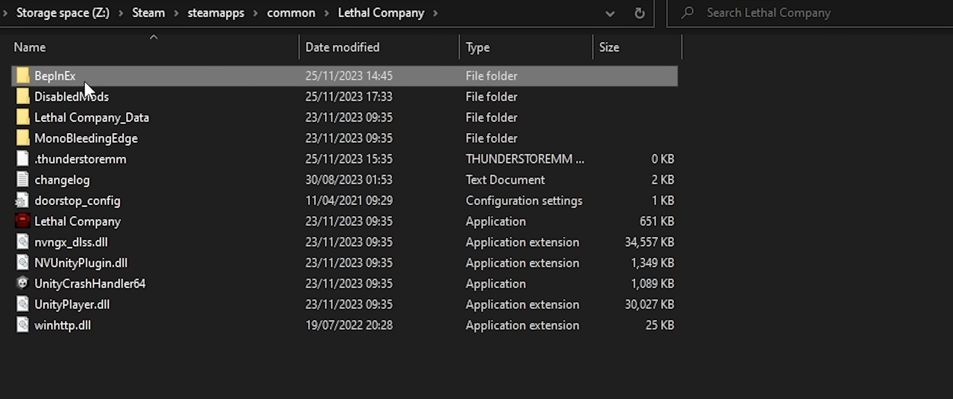
pyautogui.rightClick(55, 75)
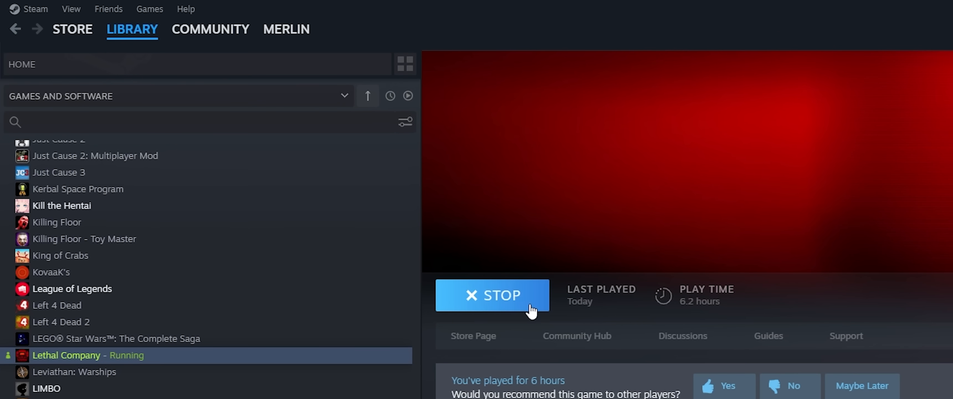
# Stop the running Lethal Company game from the Steam library
pyautogui.click(490, 295)
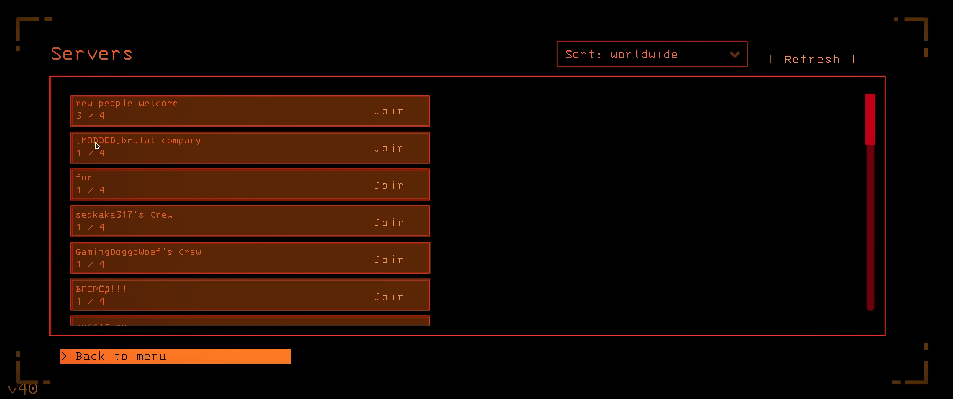
pyautogui.moveTo(157, 265)
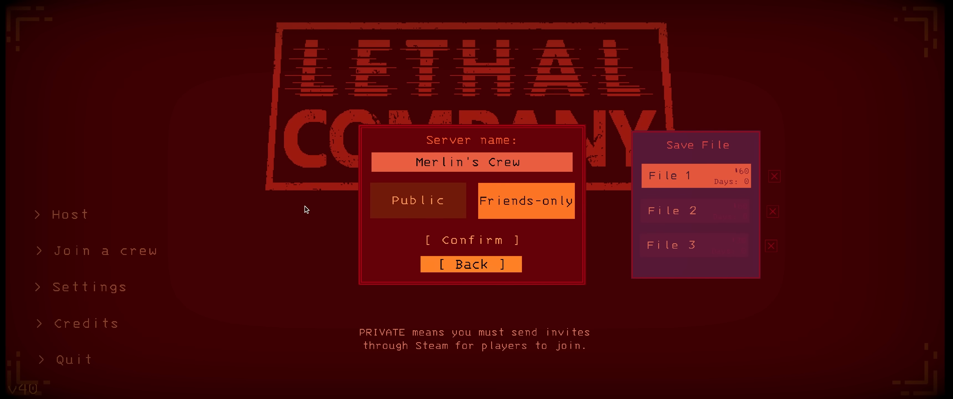
pyautogui.moveTo(468, 191)
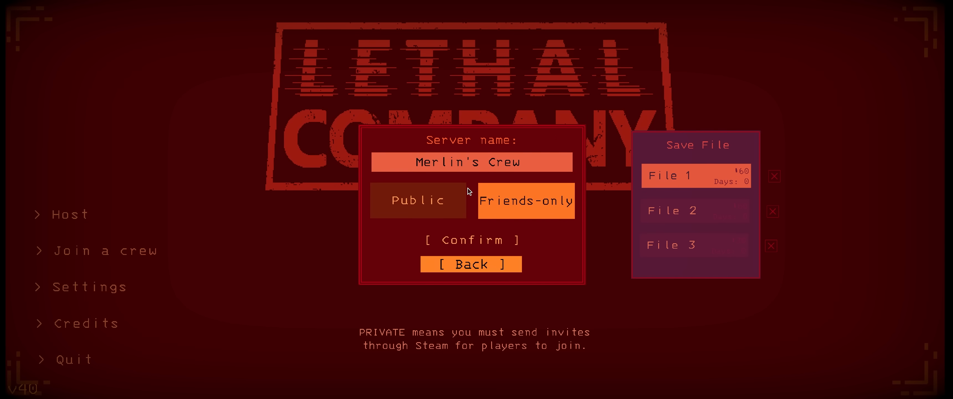
pyautogui.moveTo(470, 193)
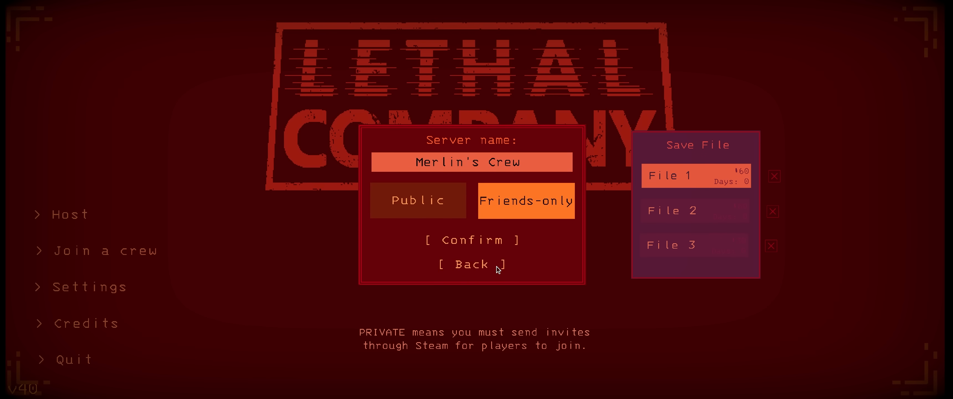
pyautogui.moveTo(470, 265)
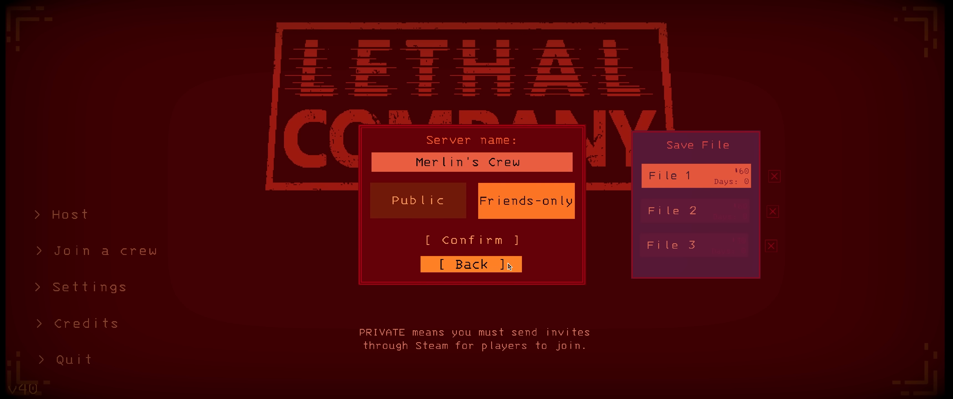